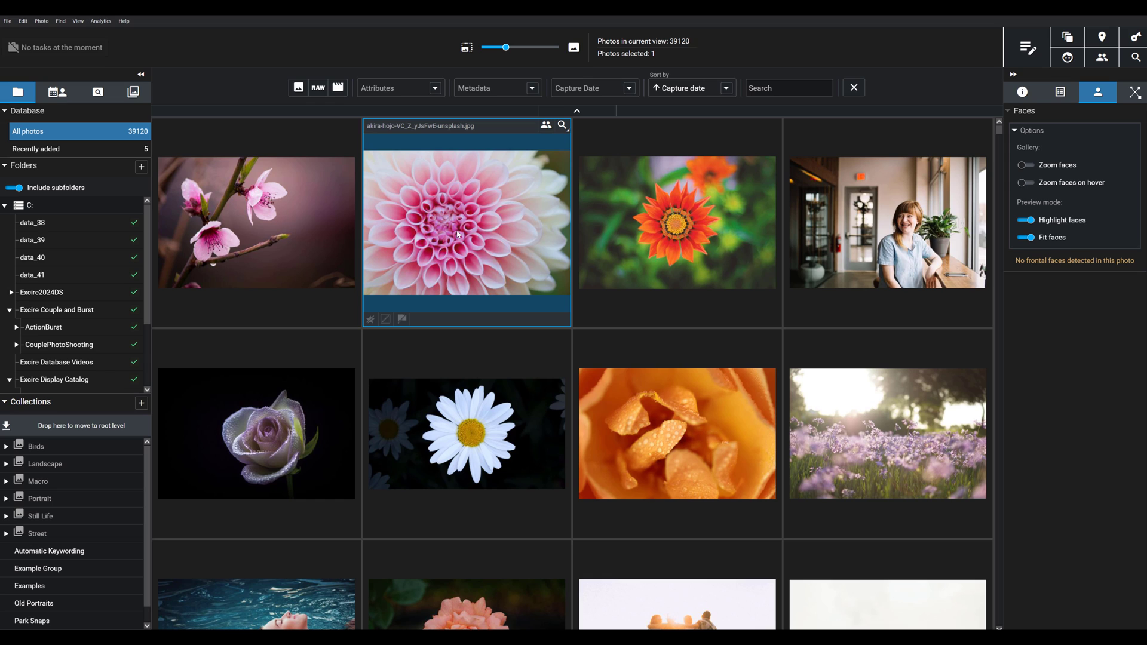
mouse_move(746, 365)
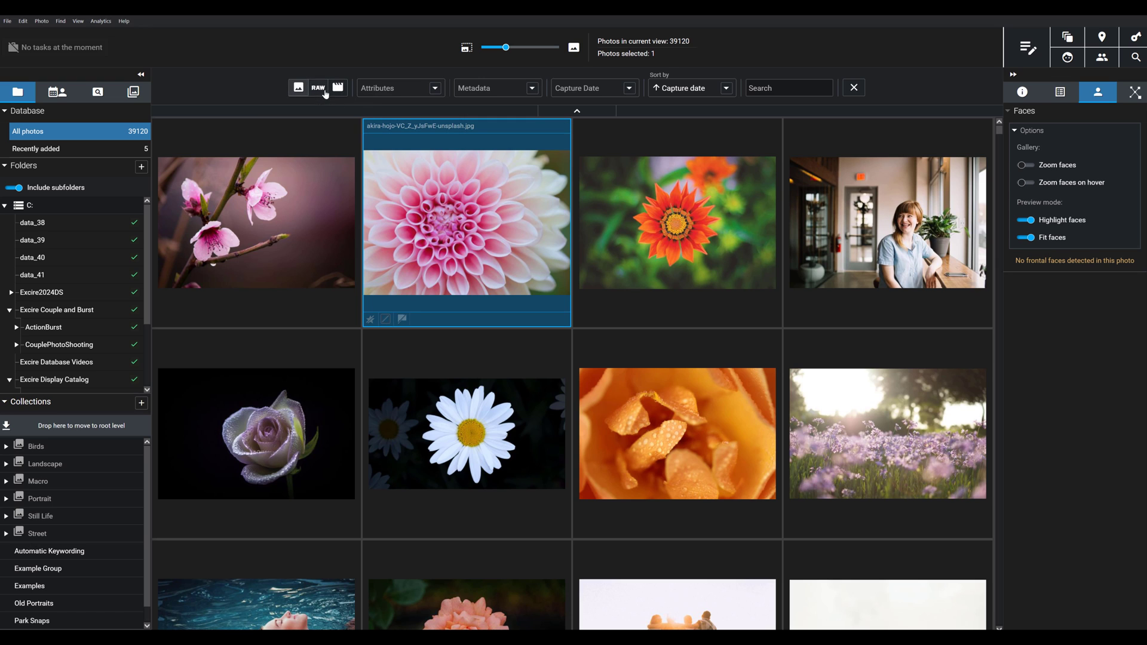
mouse_move(337, 87)
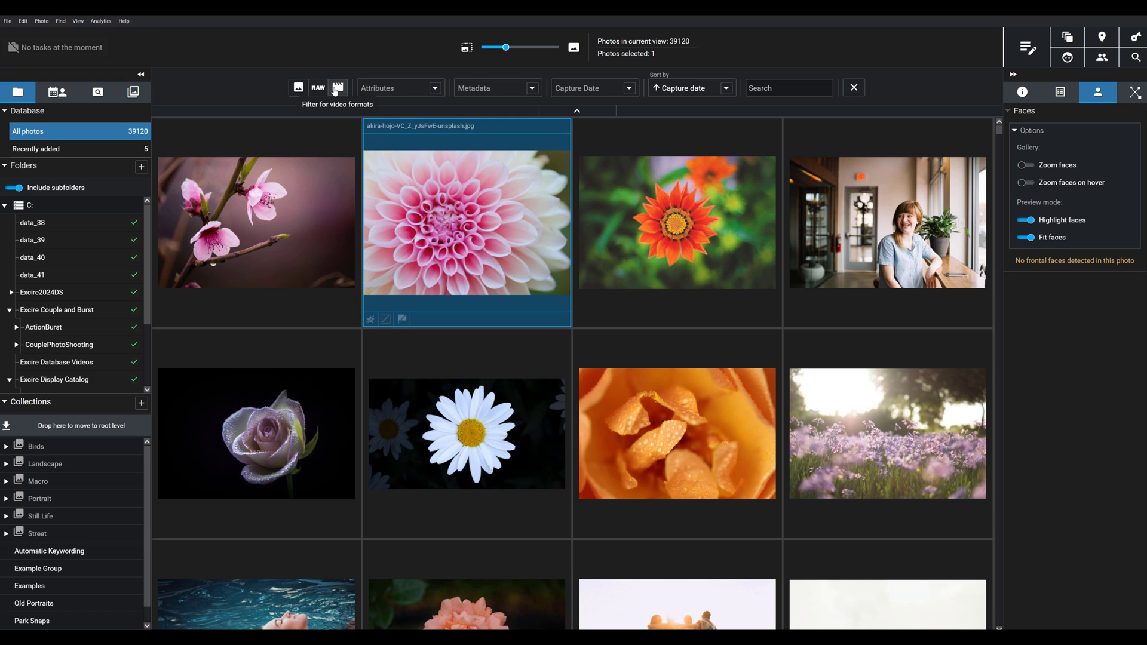
Filter the catalog grid to video formats only, leaving the five video clips
click(337, 88)
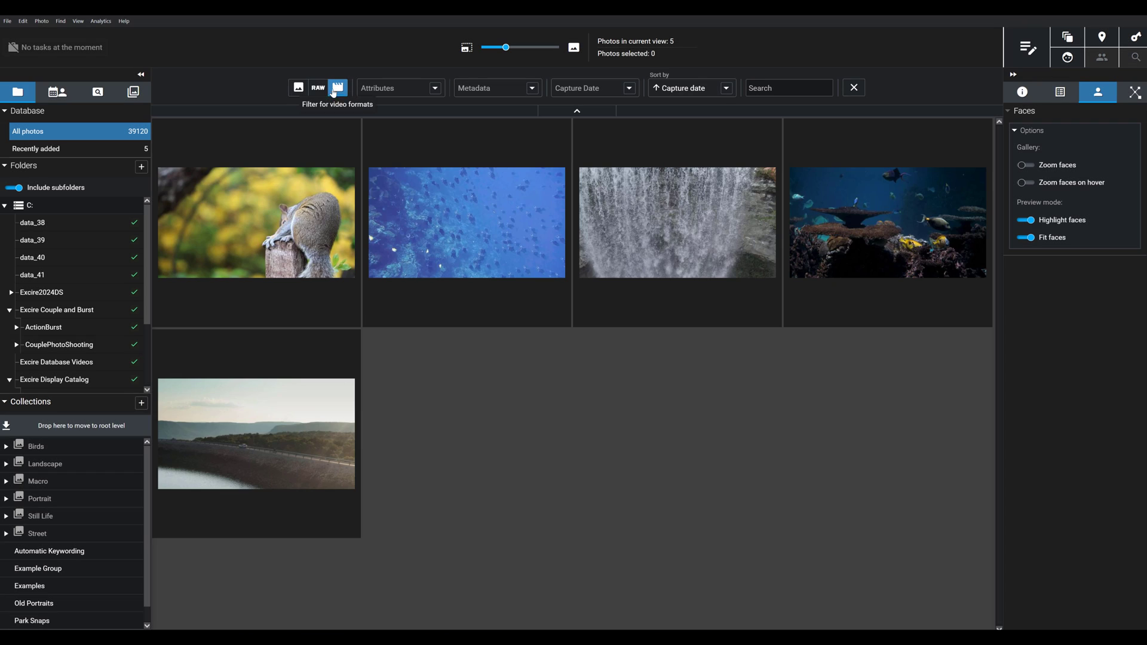
mouse_move(440, 497)
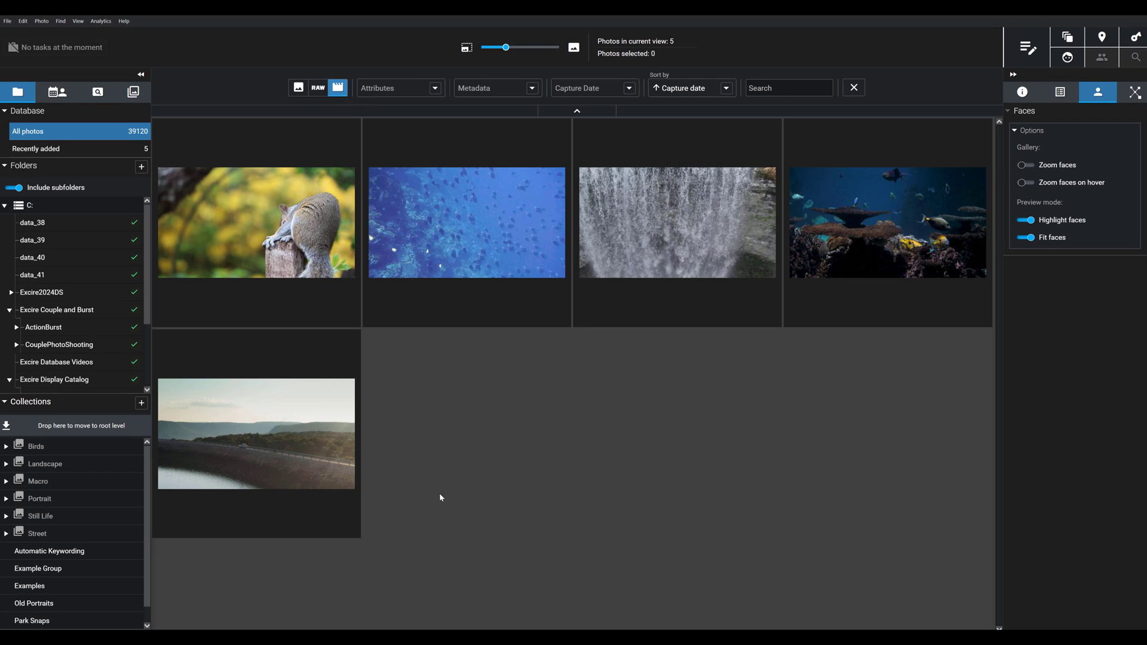
mouse_move(662, 433)
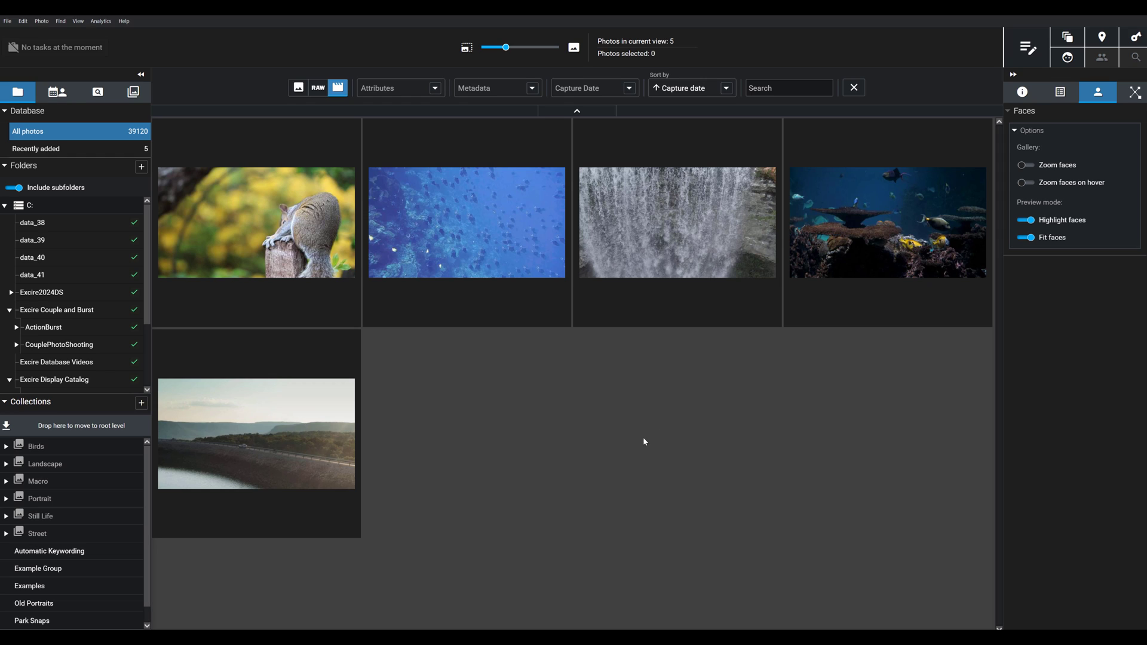
mouse_move(666, 325)
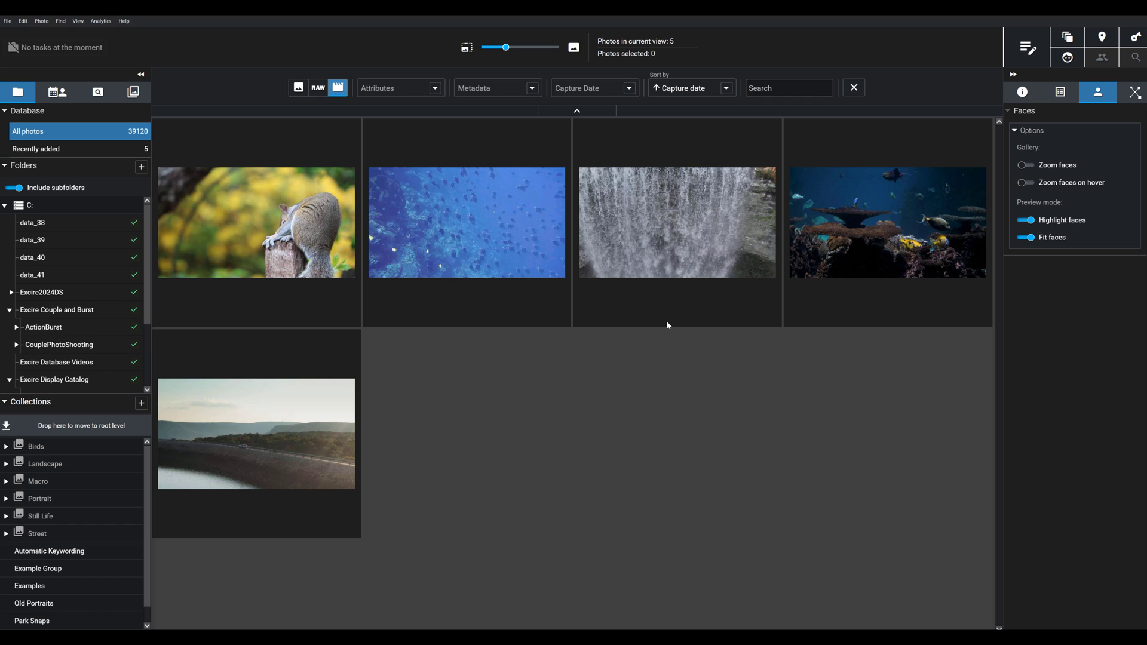
mouse_move(676, 248)
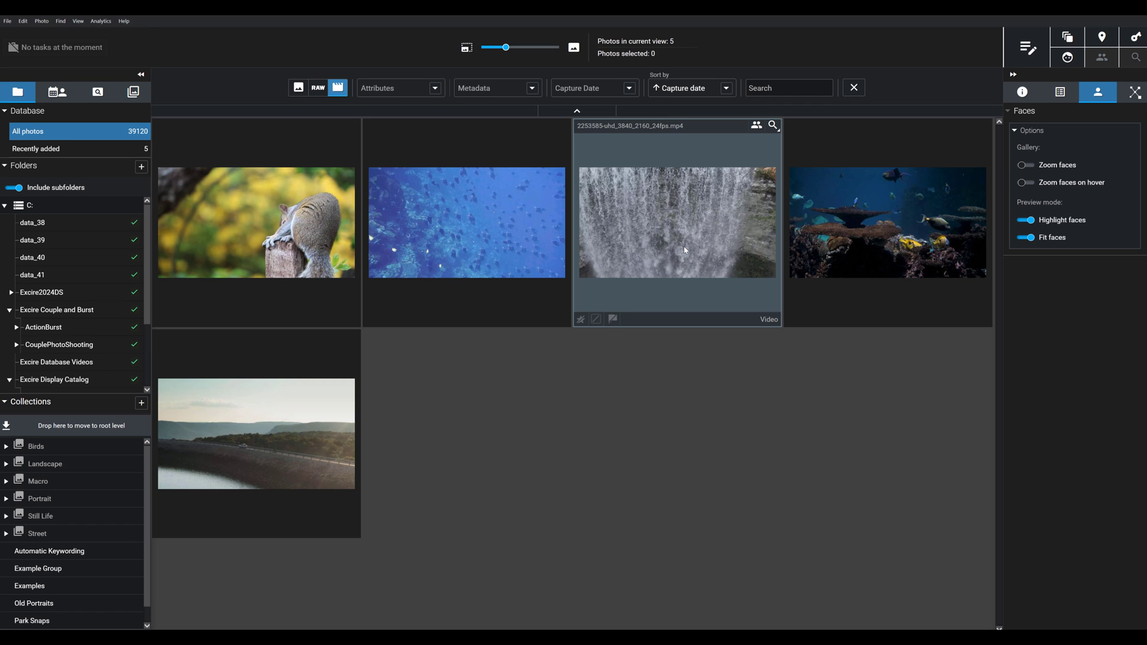
Play the waterfall clip in the viewer, pausing and skipping back, then return to the grid
double_click(676, 222)
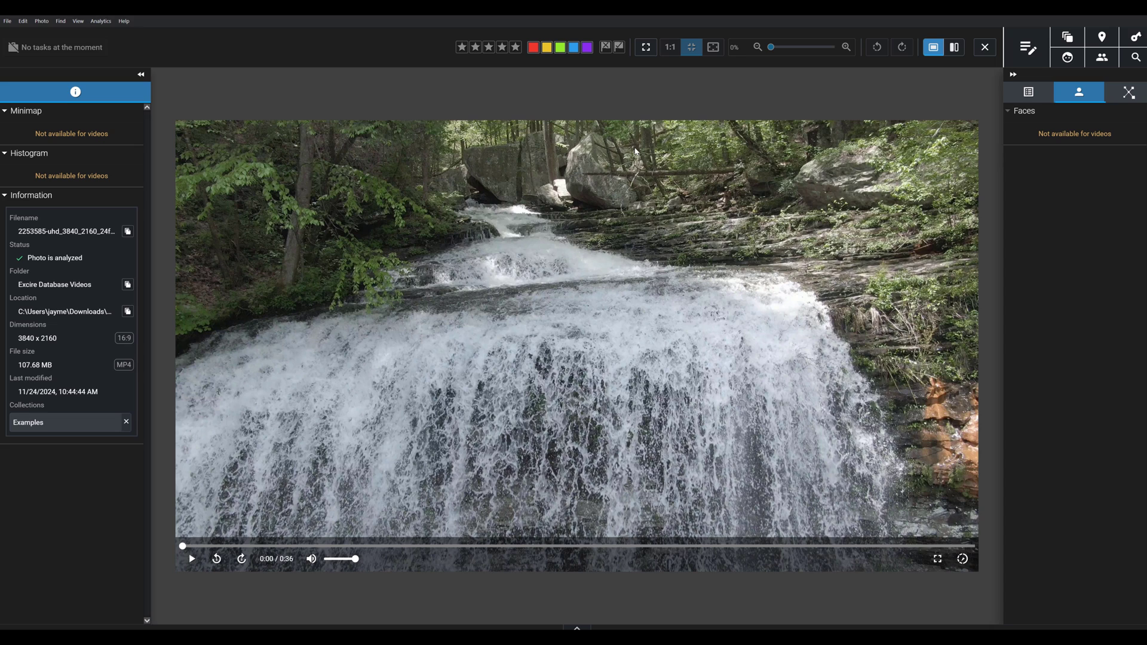
mouse_move(386, 480)
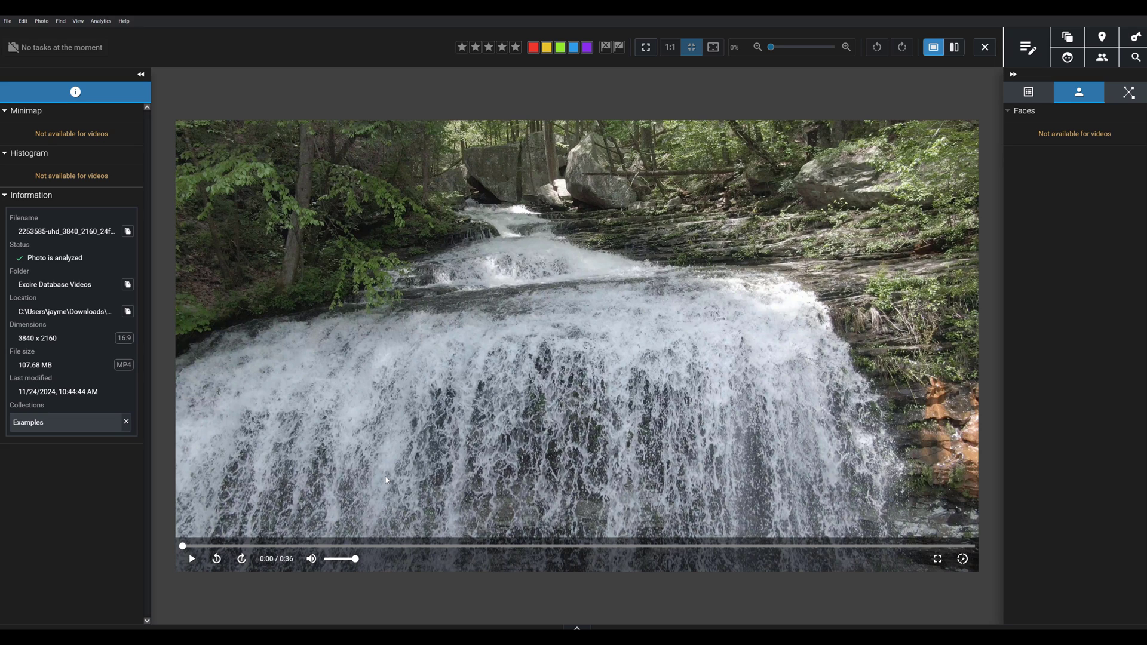
mouse_move(169, 539)
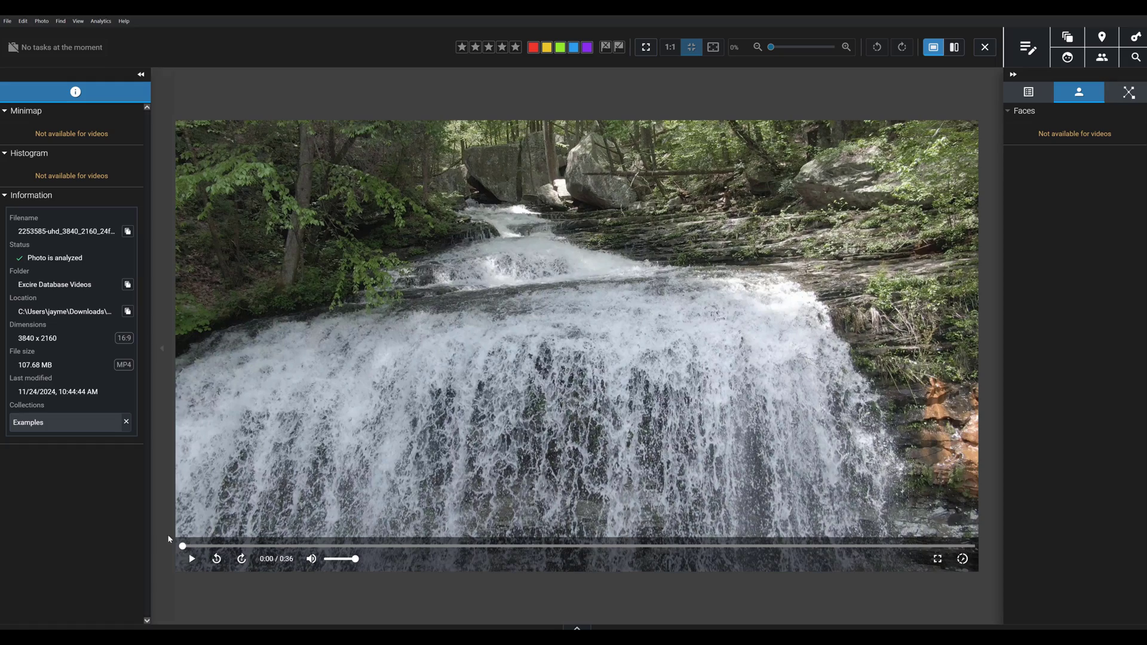
mouse_move(191, 559)
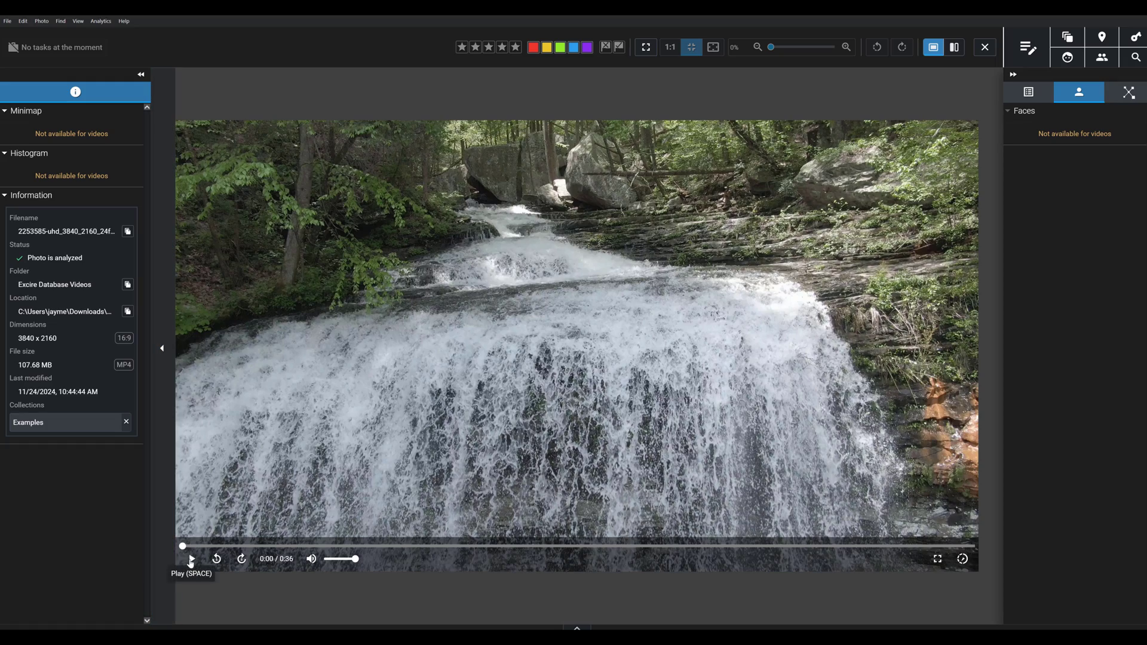
click(191, 559)
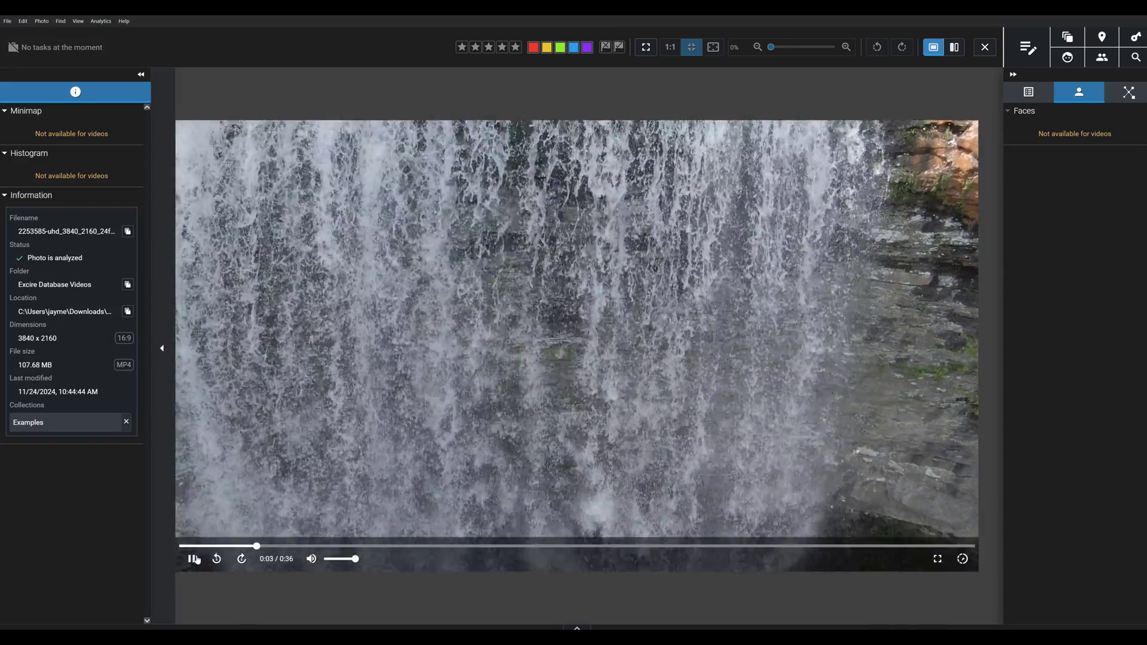
click(191, 559)
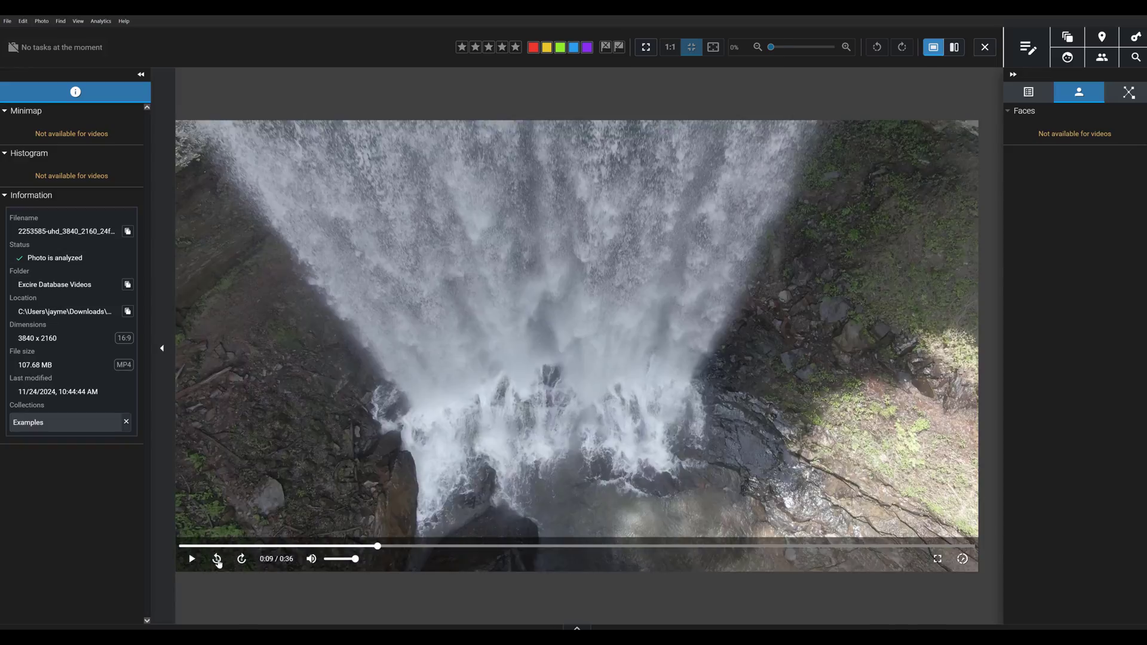
click(216, 558)
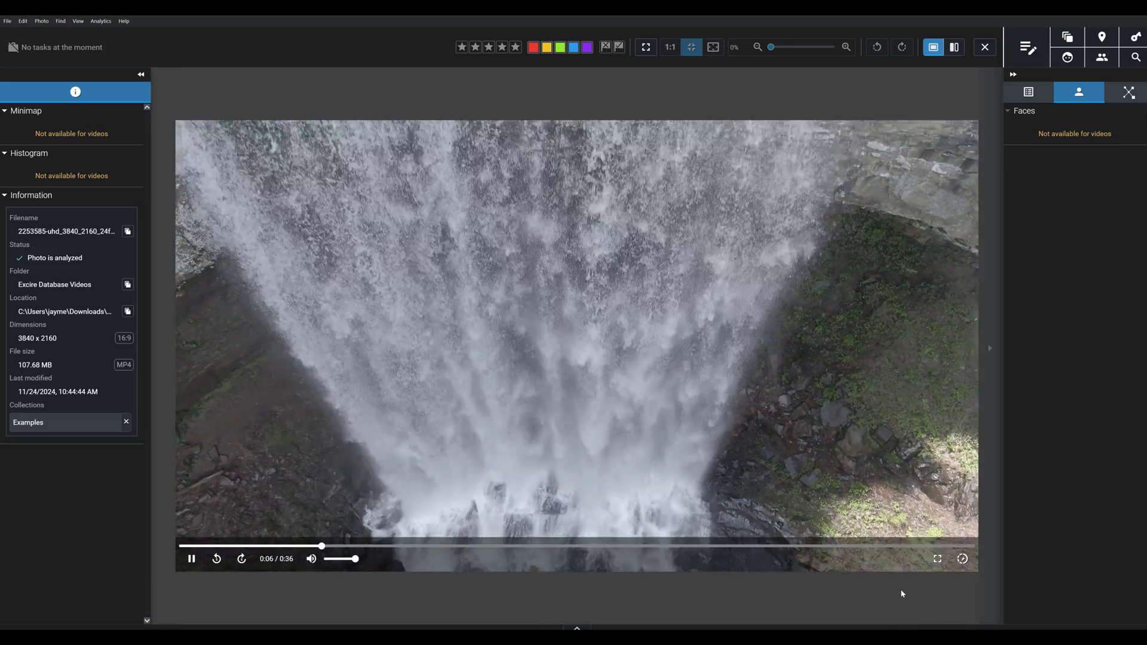
click(191, 558)
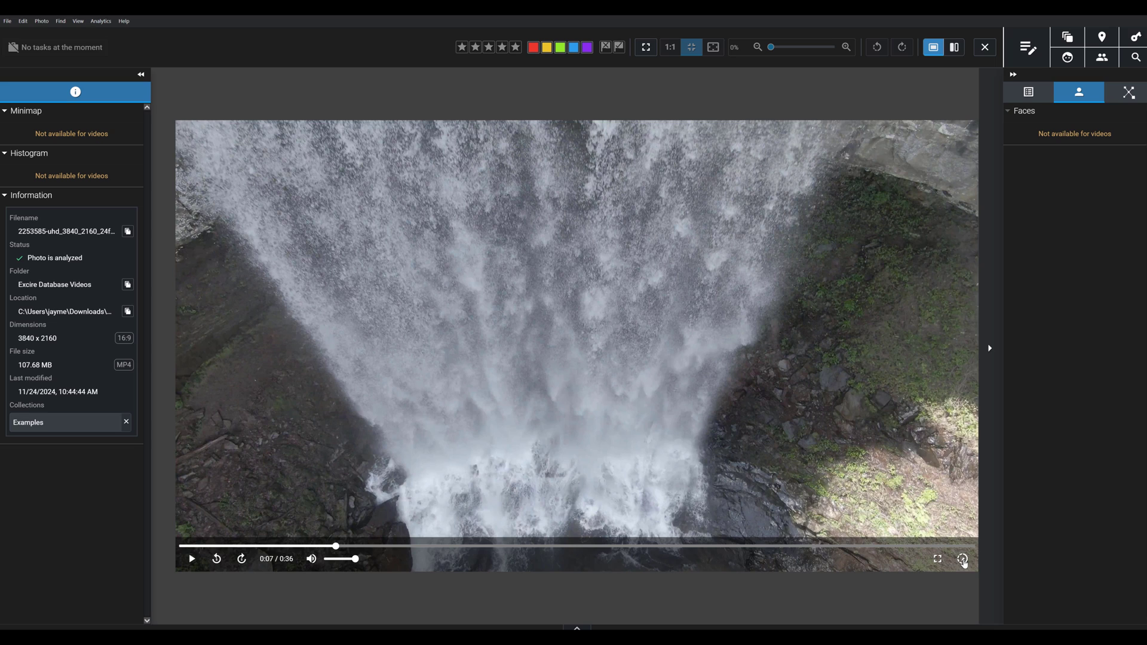
click(963, 559)
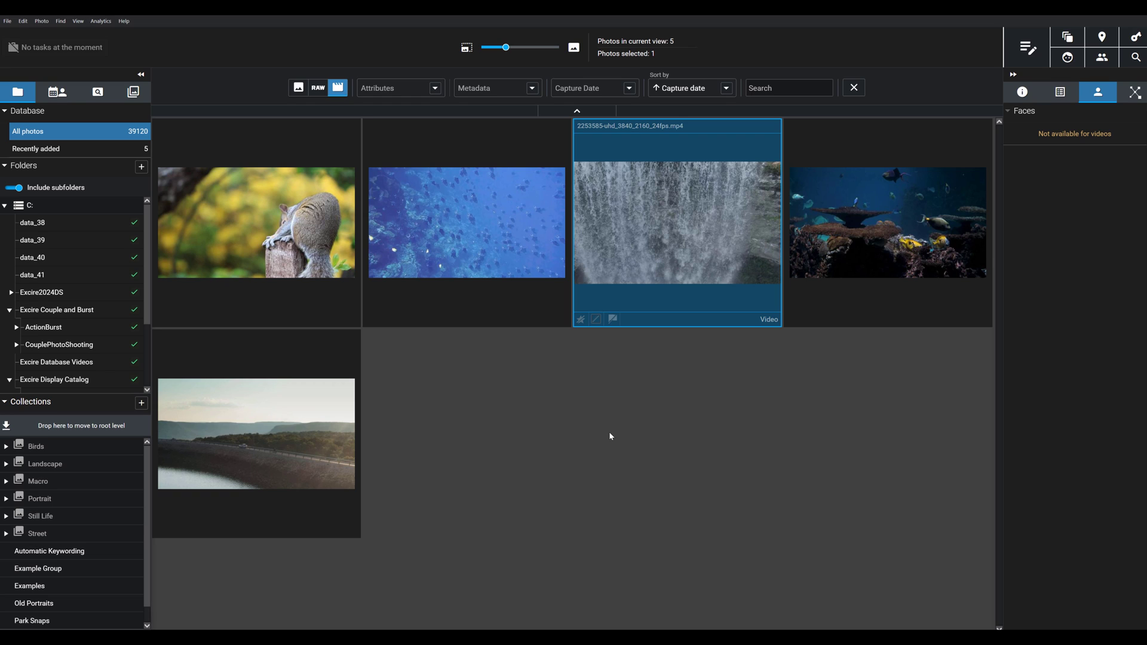
mouse_move(681, 278)
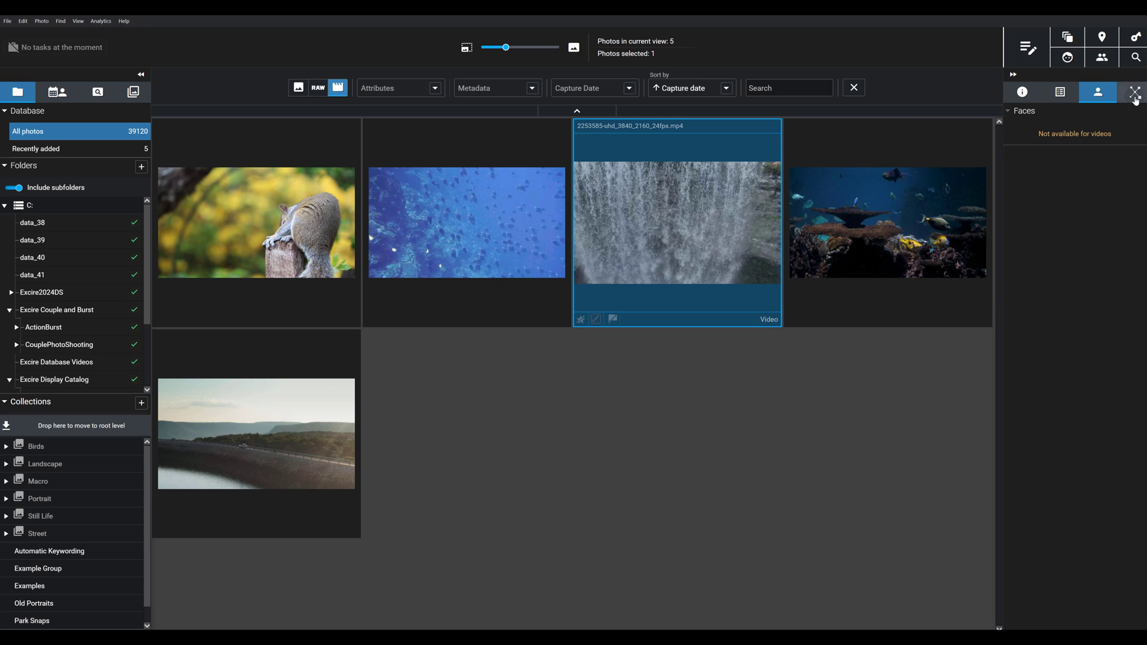
Show the clip's AI keywords (Nature, Texture, Waterfall, Waters) and start a text-prompt search
click(1134, 92)
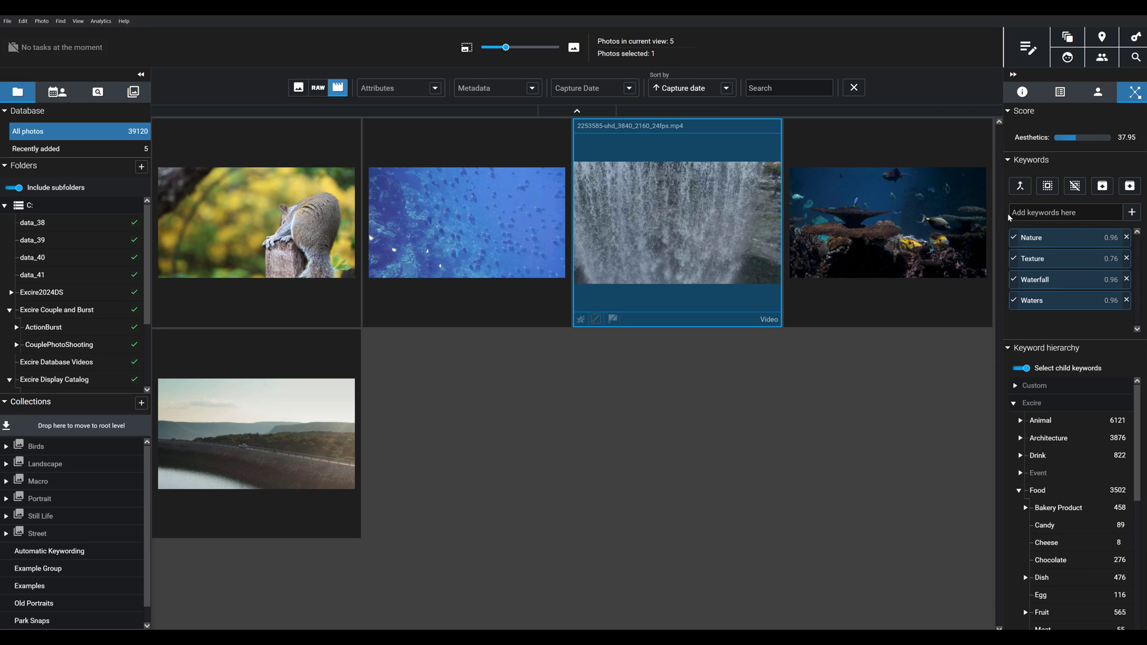
mouse_move(1031, 331)
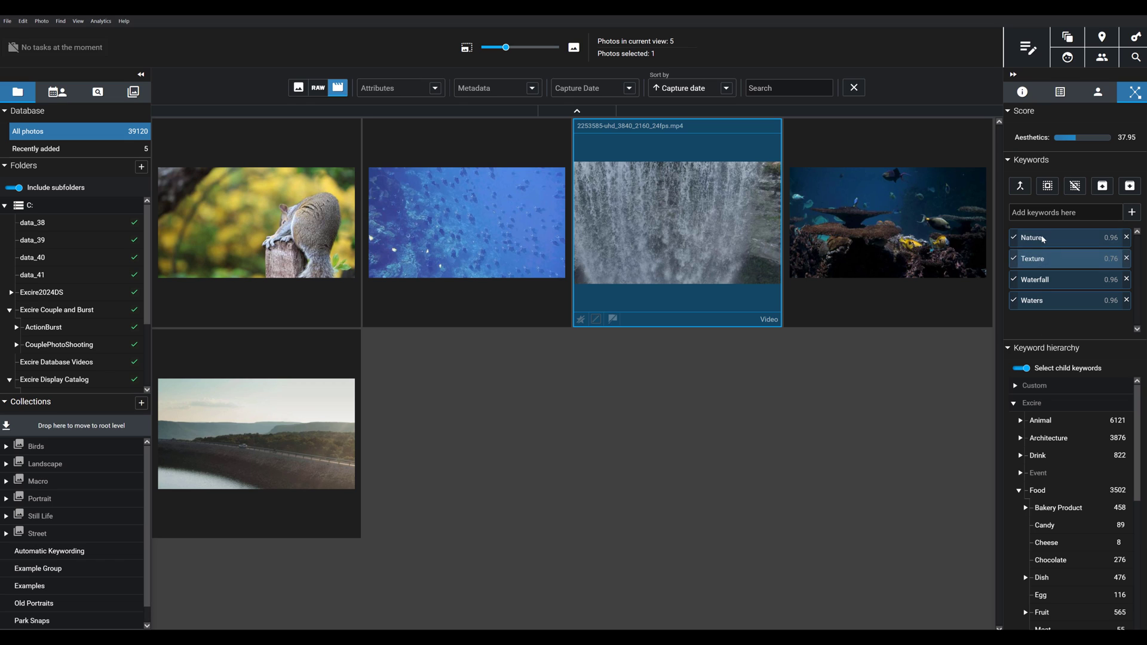
mouse_move(1030, 300)
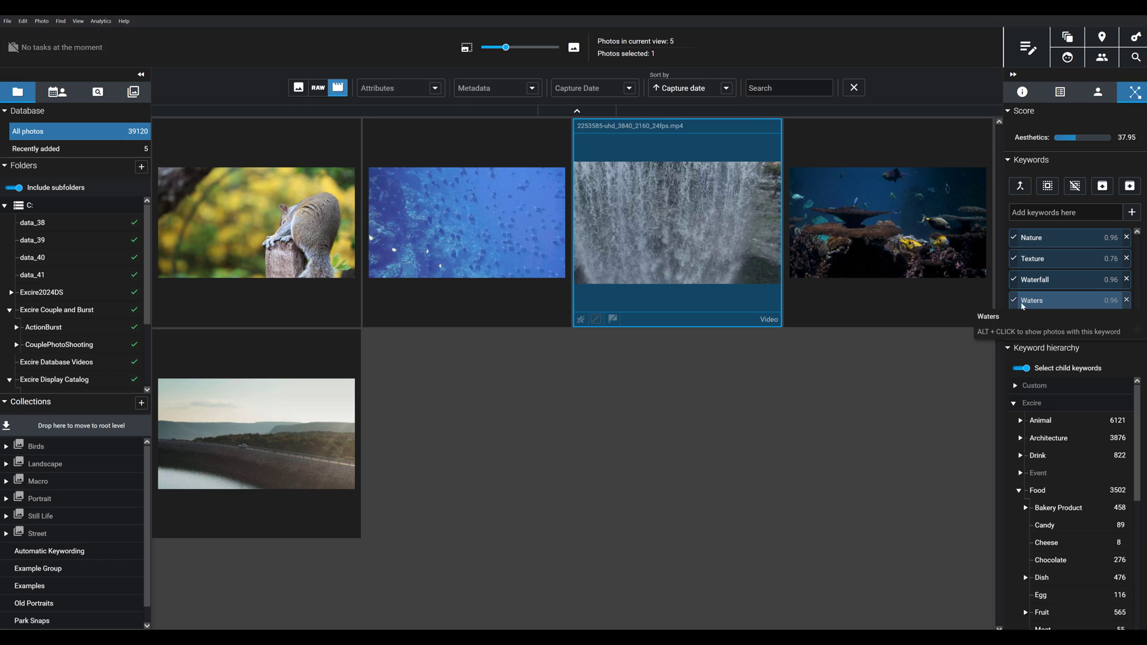
mouse_move(713, 331)
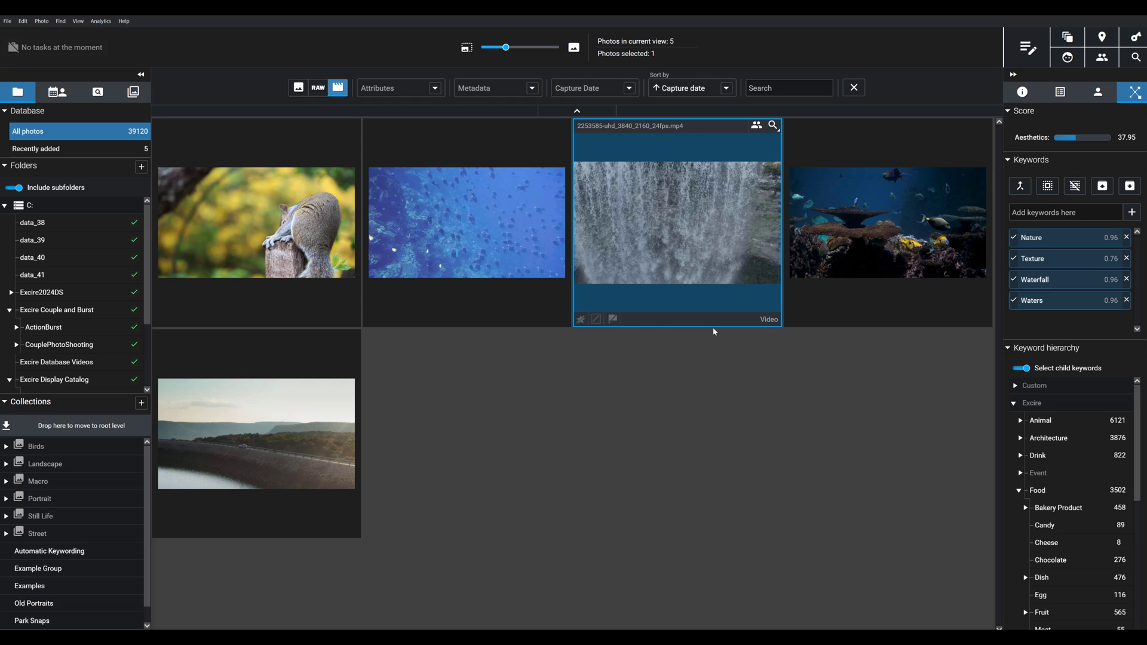
mouse_move(692, 429)
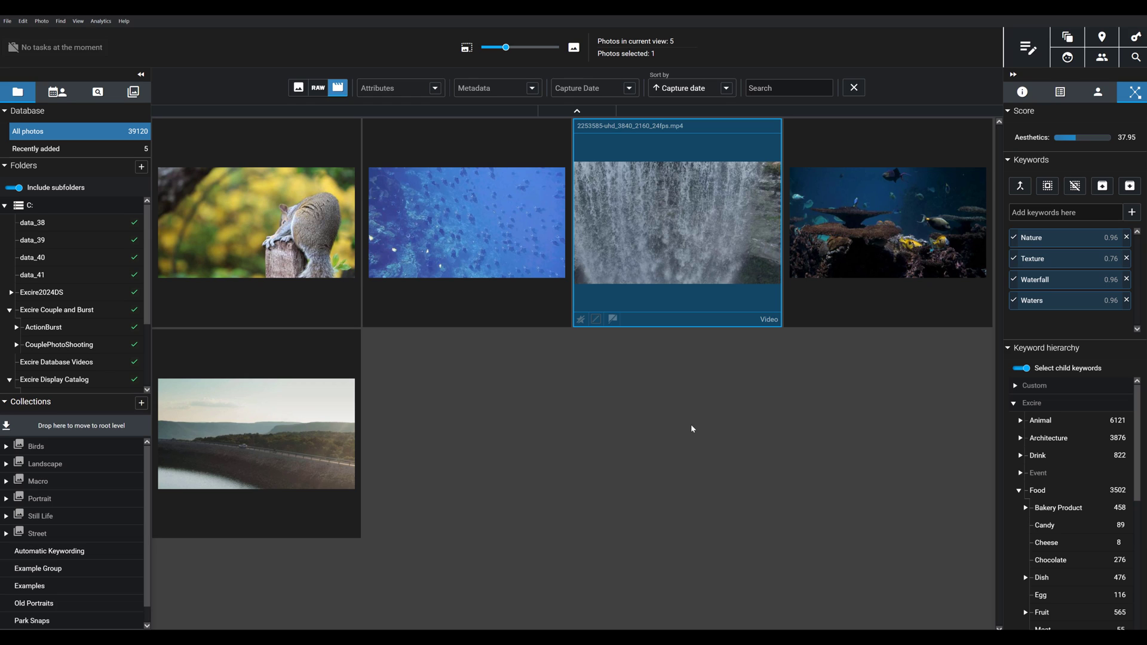
mouse_move(636, 294)
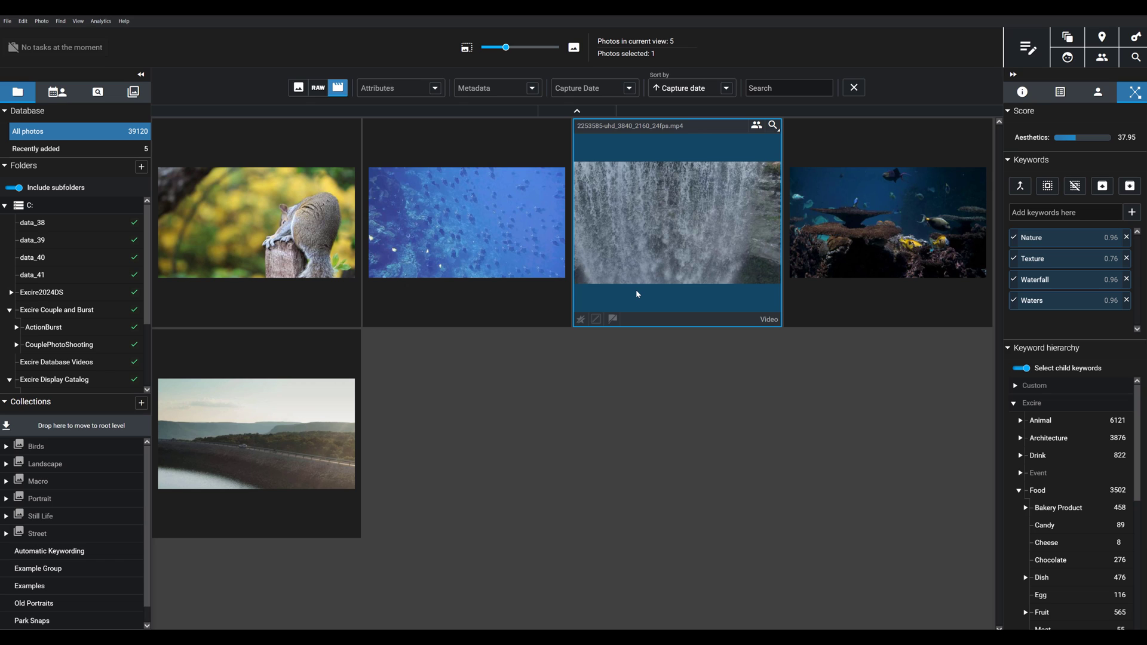
mouse_move(608, 299)
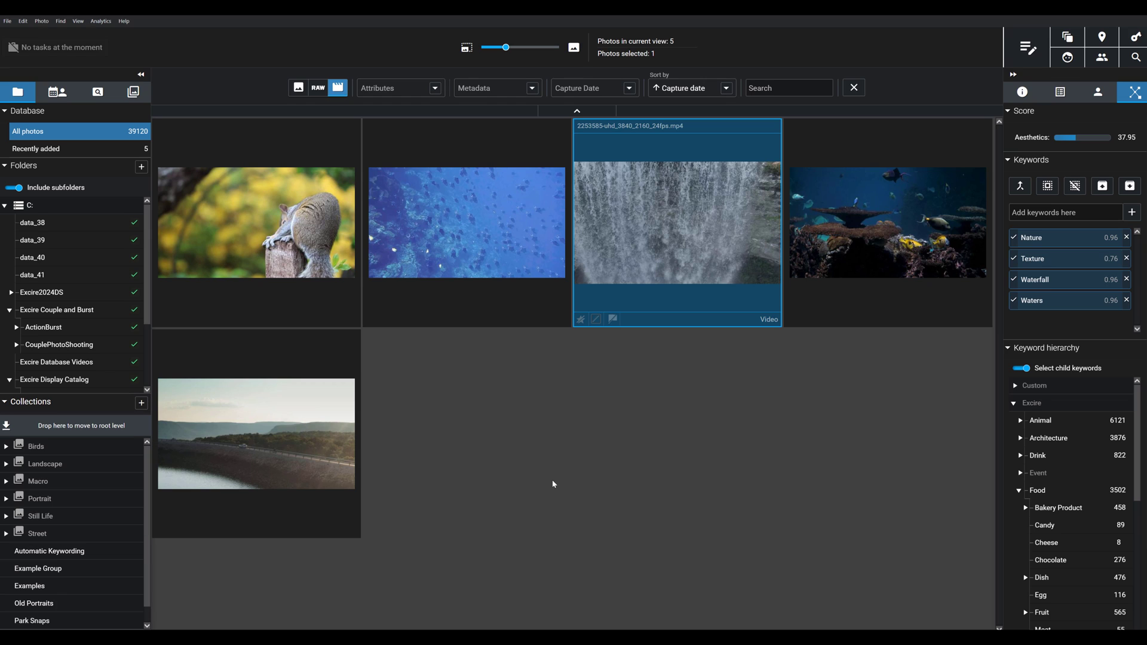
mouse_move(586, 464)
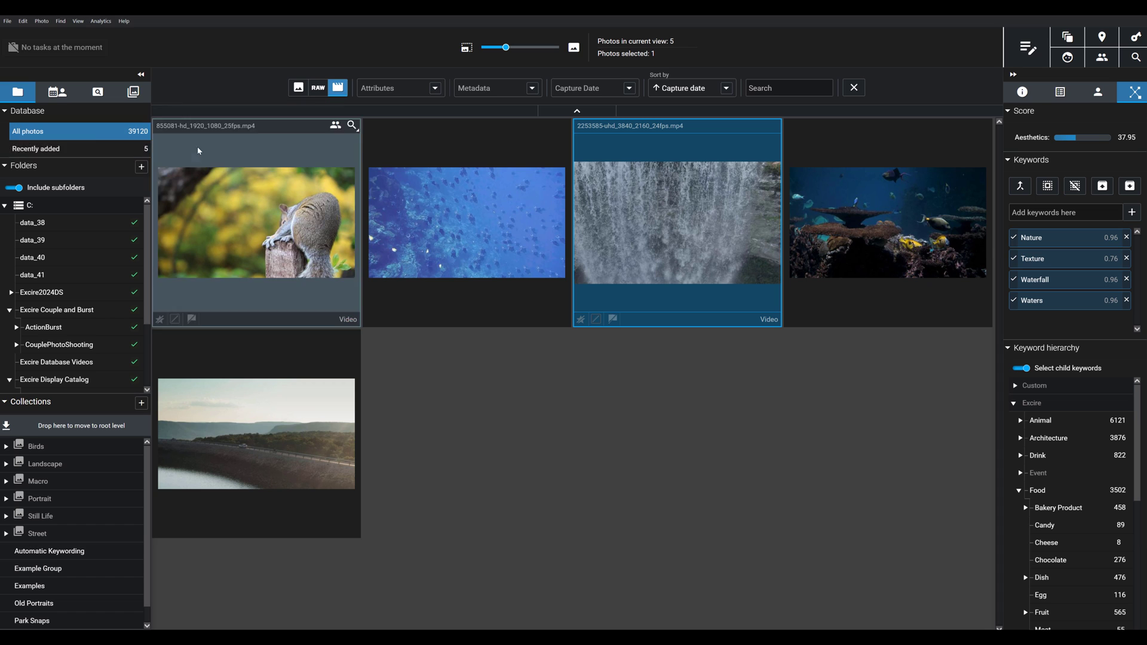
click(32, 224)
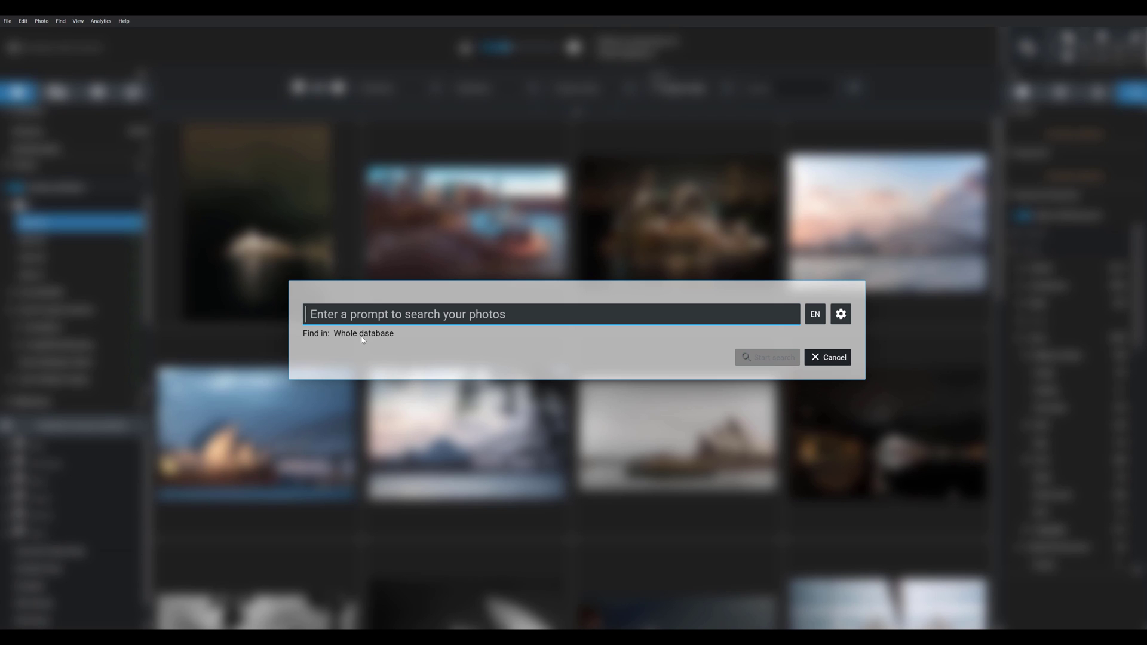
Search the whole database for 'waterfall video' and view the waterfall clip from the results
click(833, 358)
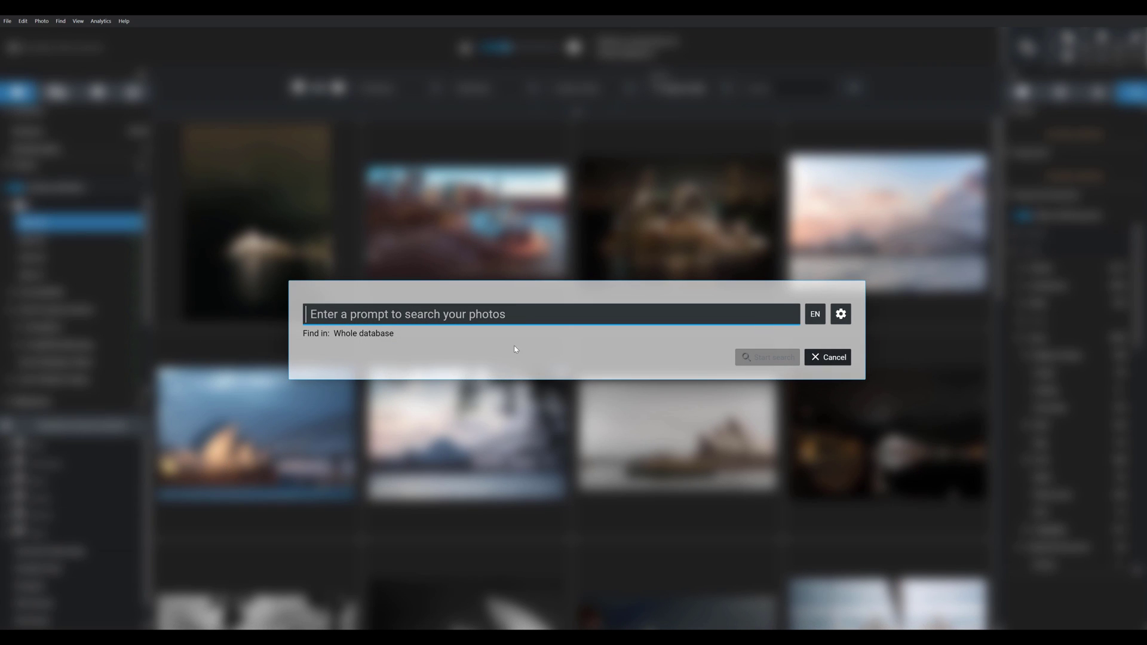
click(840, 314)
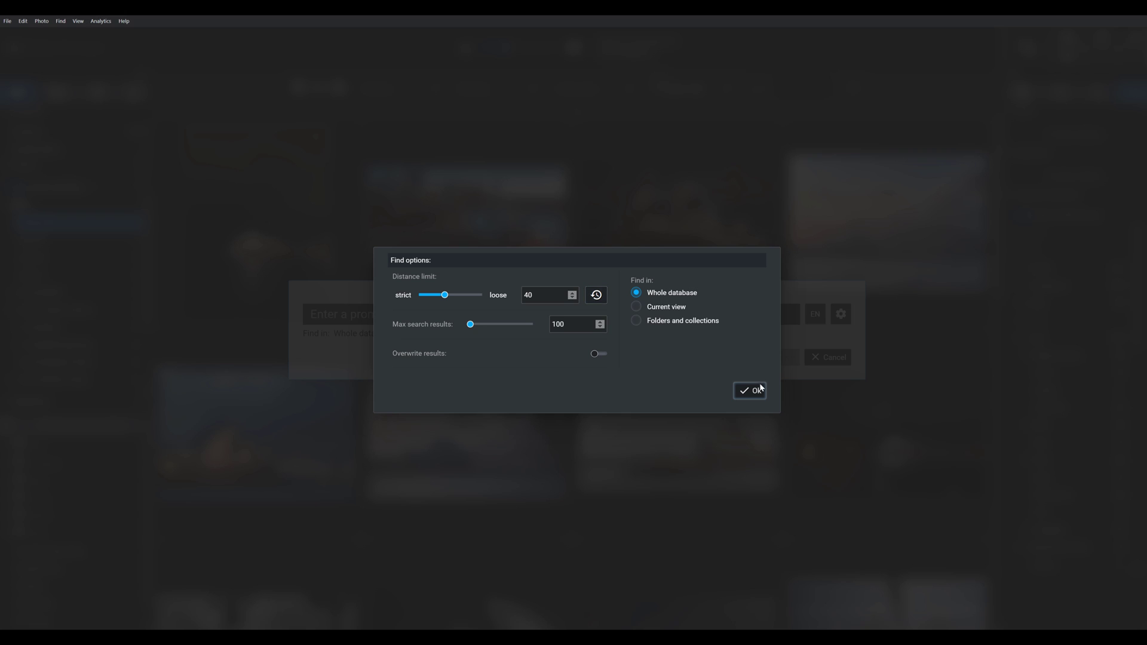
click(749, 389)
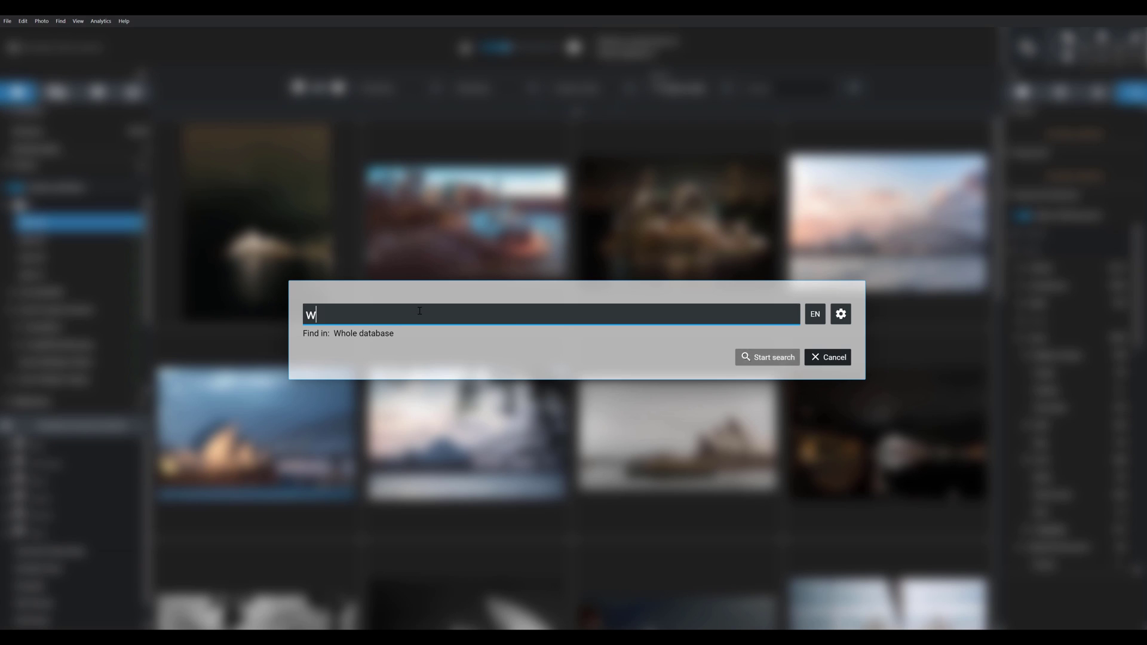
text(aterfall video)
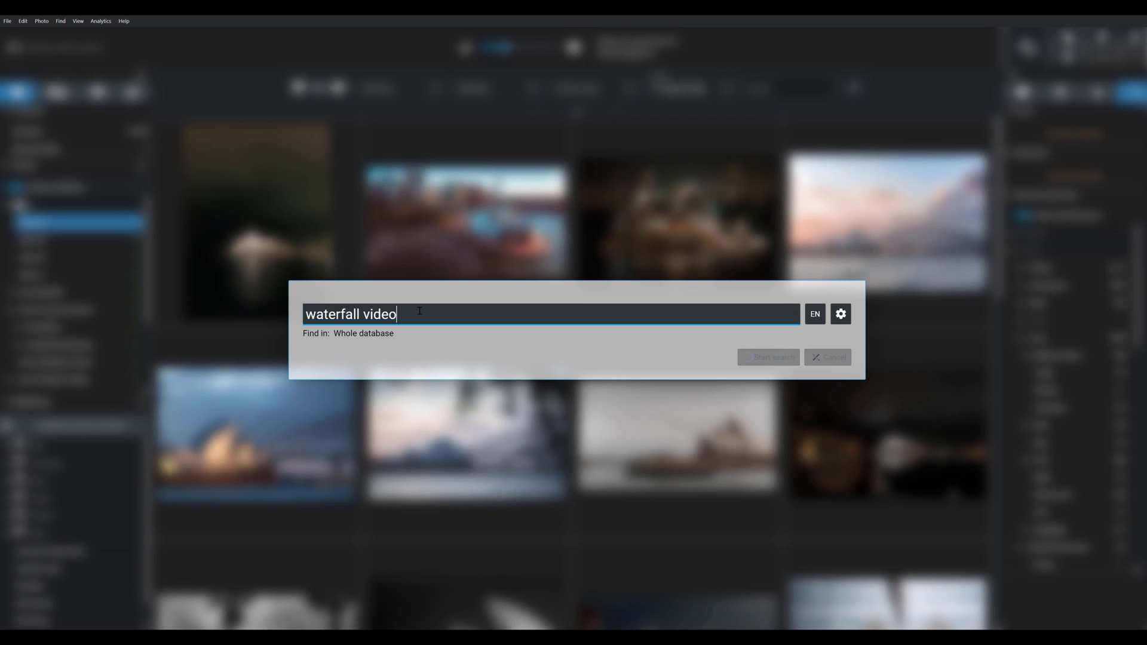
click(767, 357)
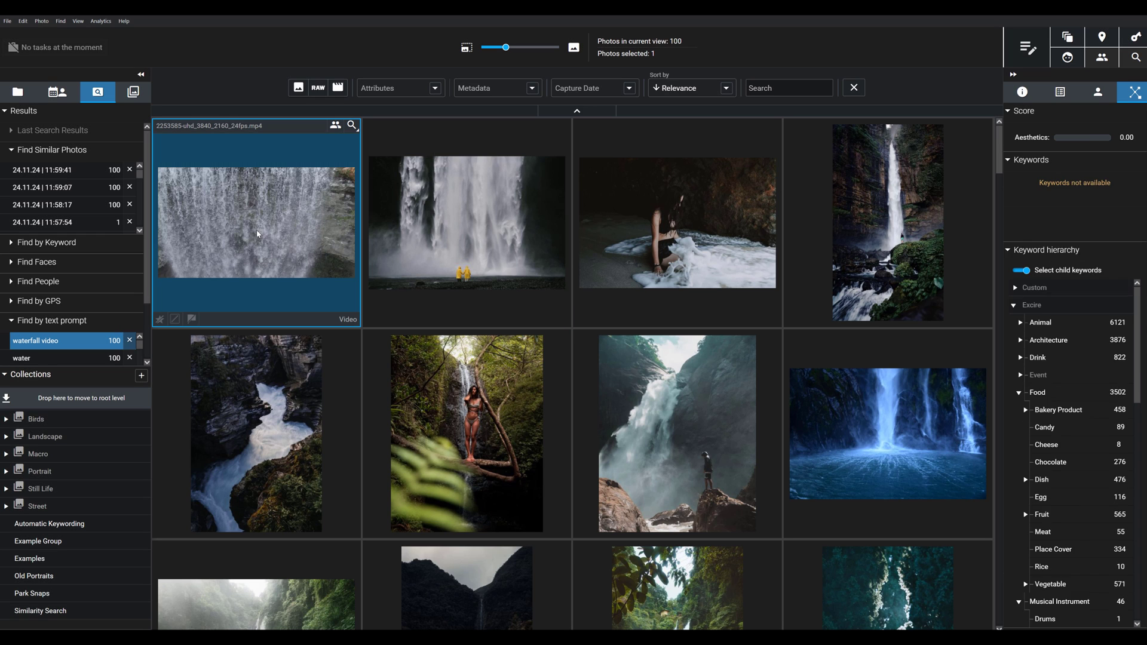
double_click(256, 223)
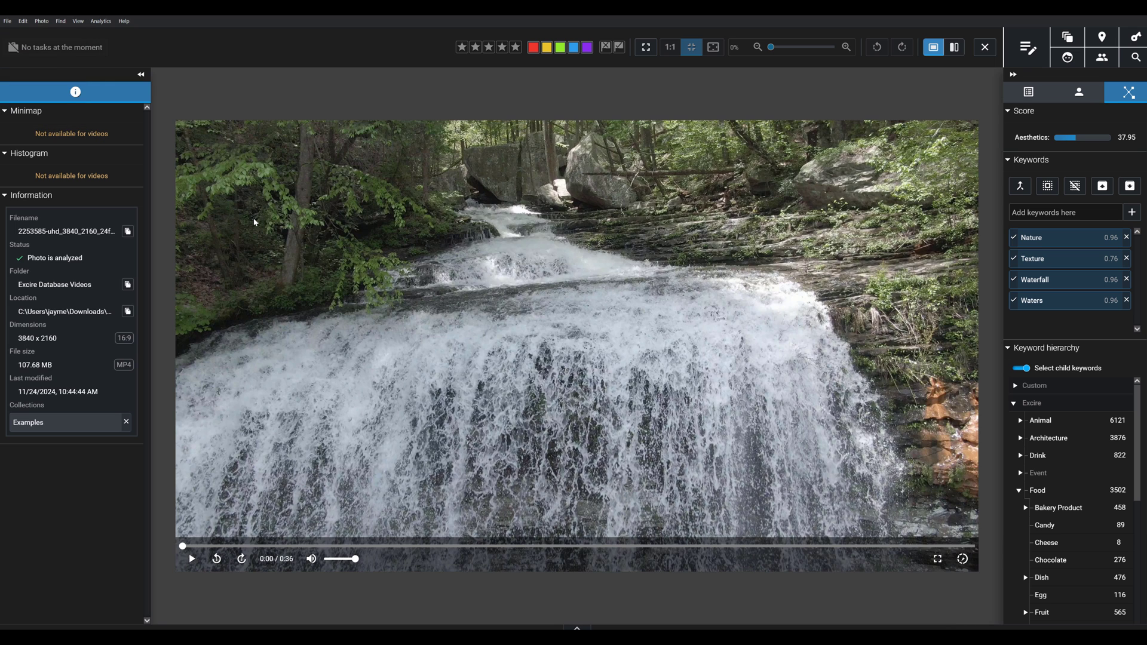